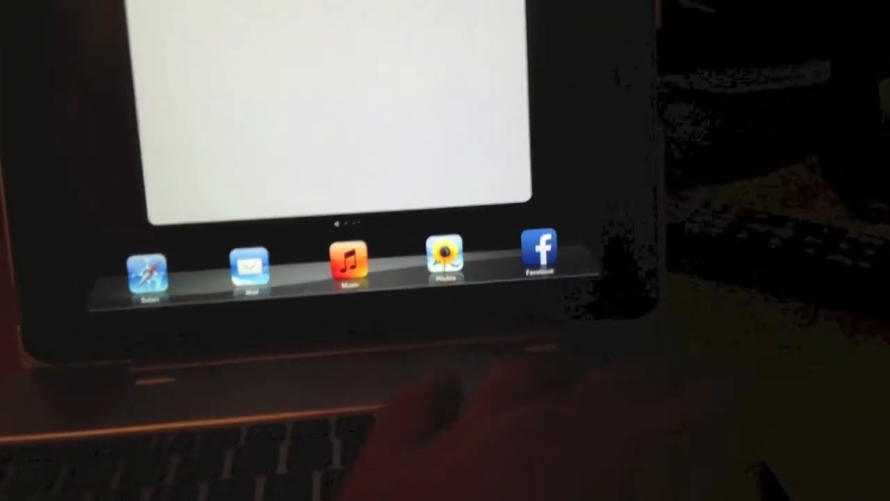
Bring up the matching song list showing Headstrong and Hells Bells with play times
{"action": "left_click", "coordinate": [347, 264]}
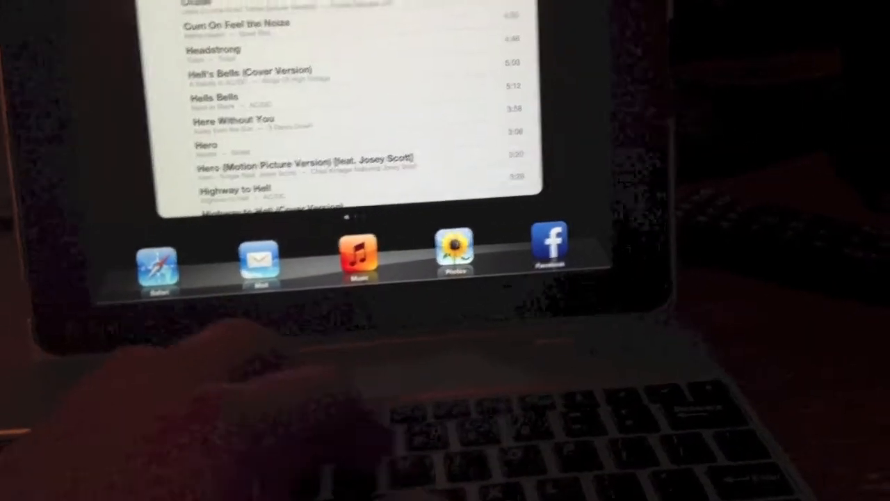